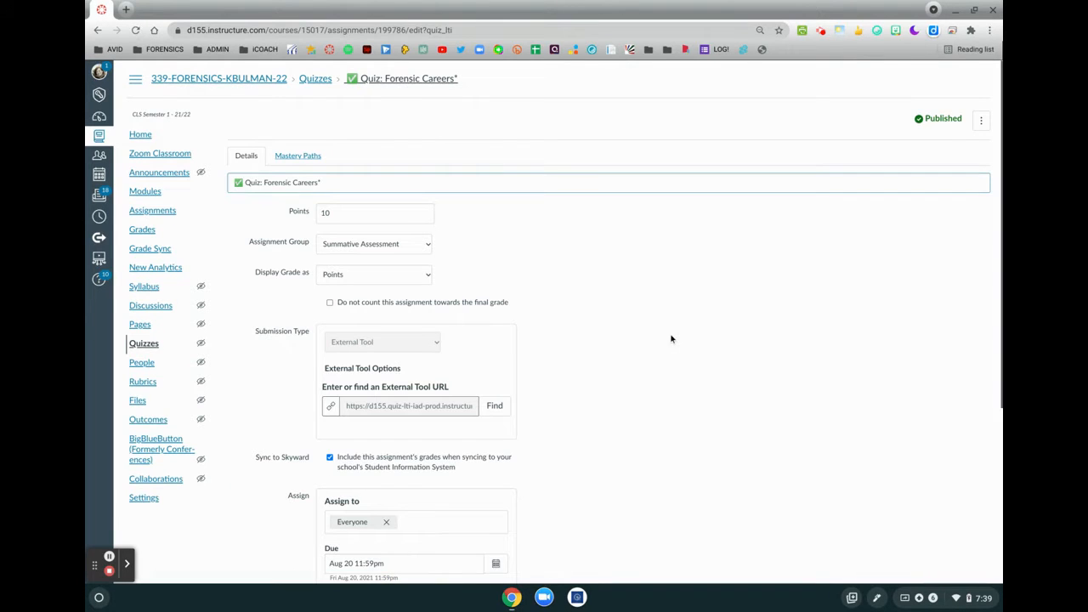
Scroll down the Forensic Careers assignment page and open it in the New Quizzes builder.
scroll(down, 3)
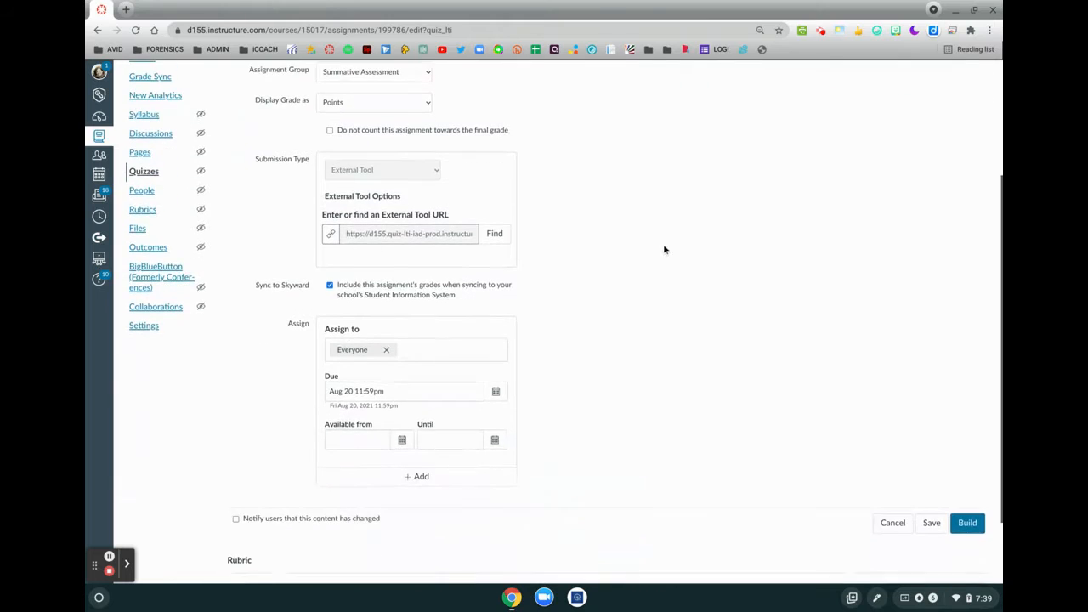
scroll(down, 3)
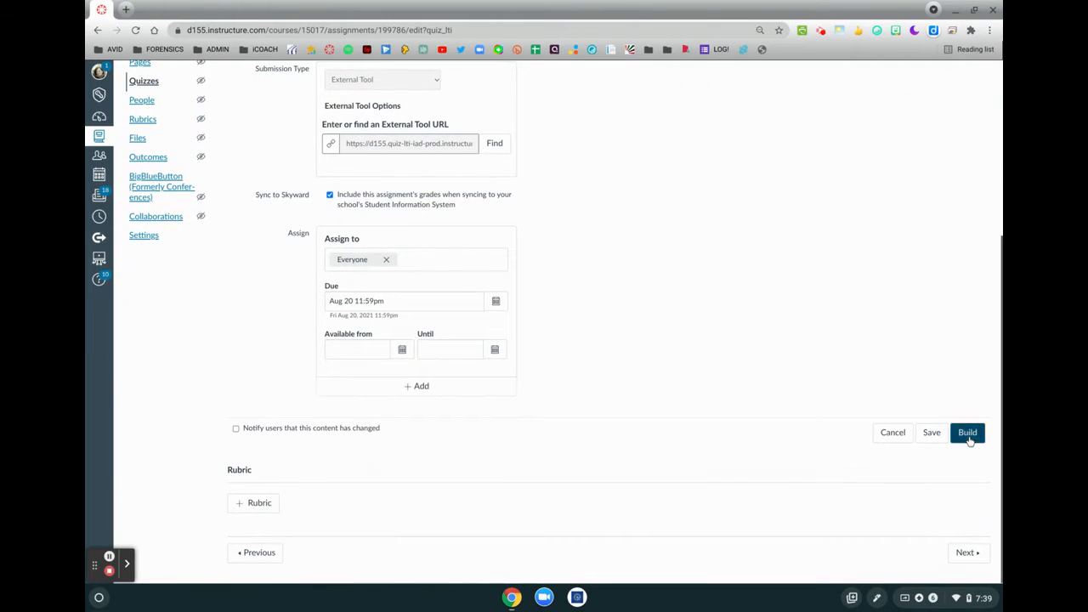
click(968, 432)
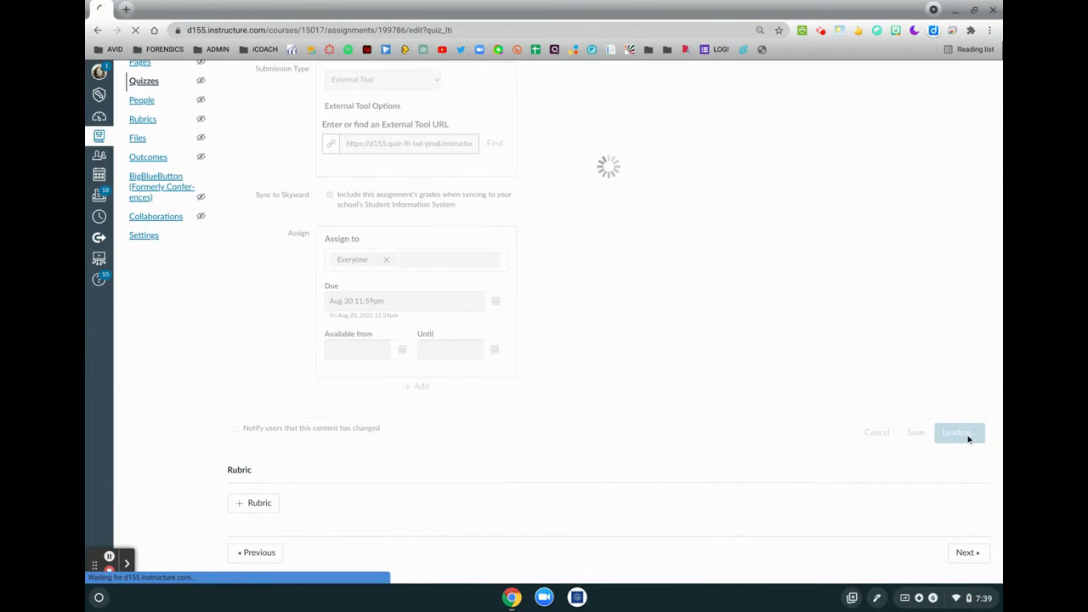
click(957, 433)
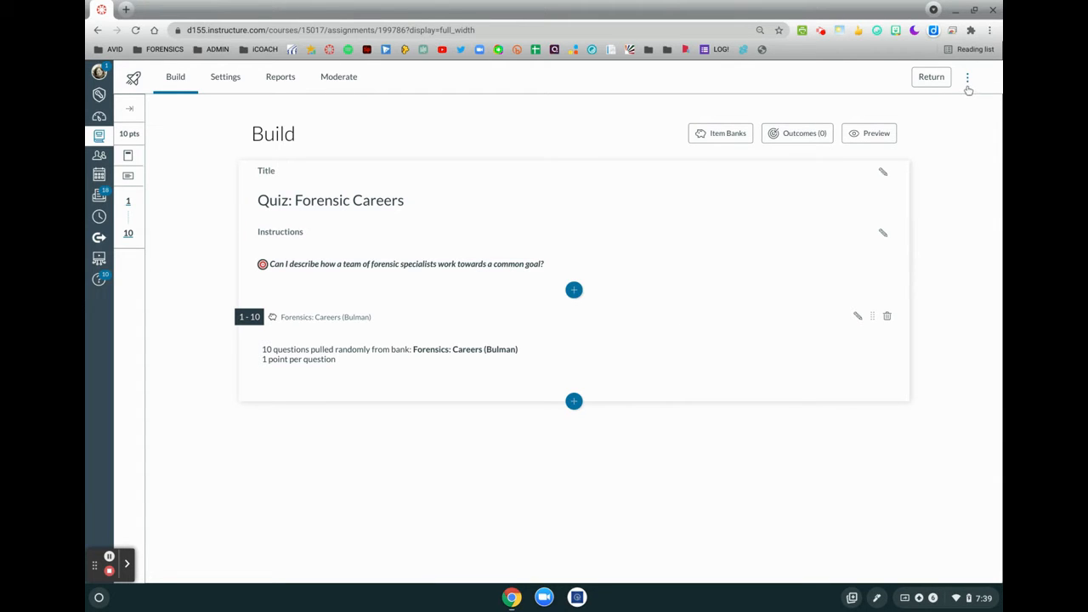
Choose Print Key (With Answers) from the quiz's three-dot options menu.
click(968, 78)
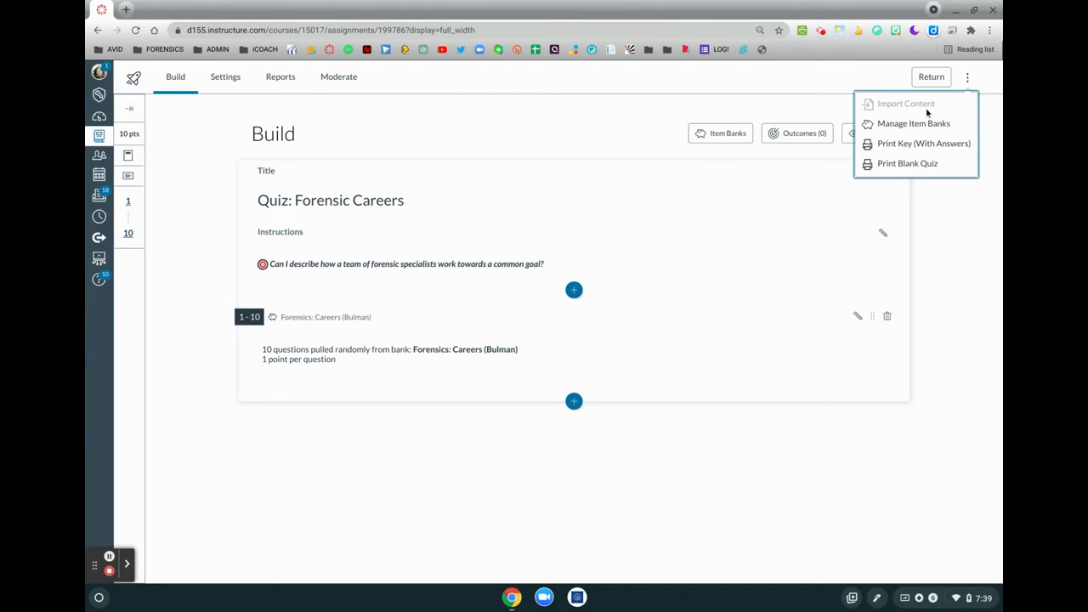
mouse_move(914, 123)
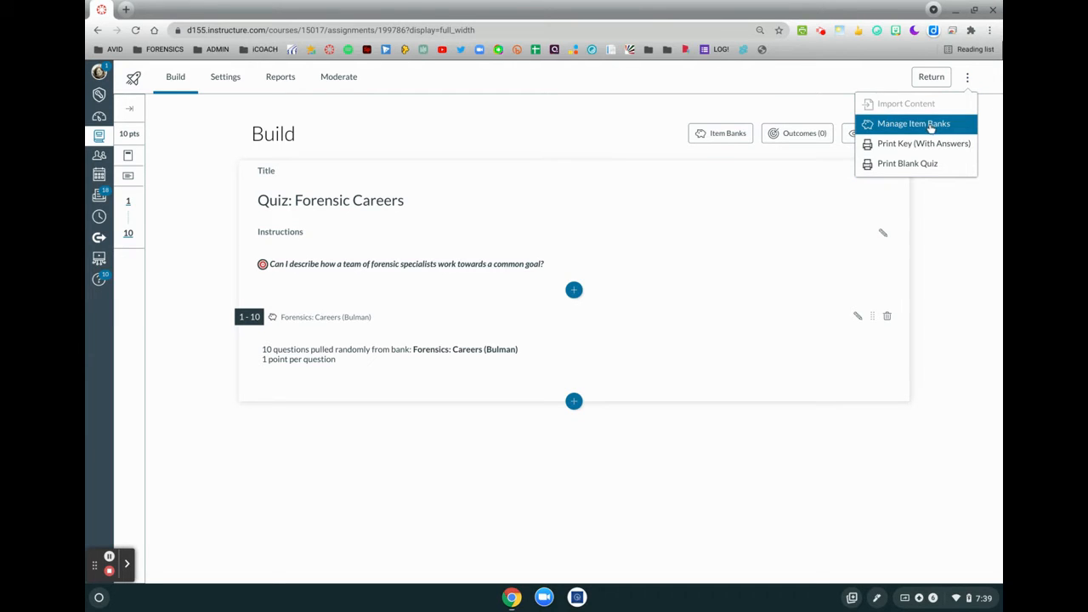
mouse_move(923, 143)
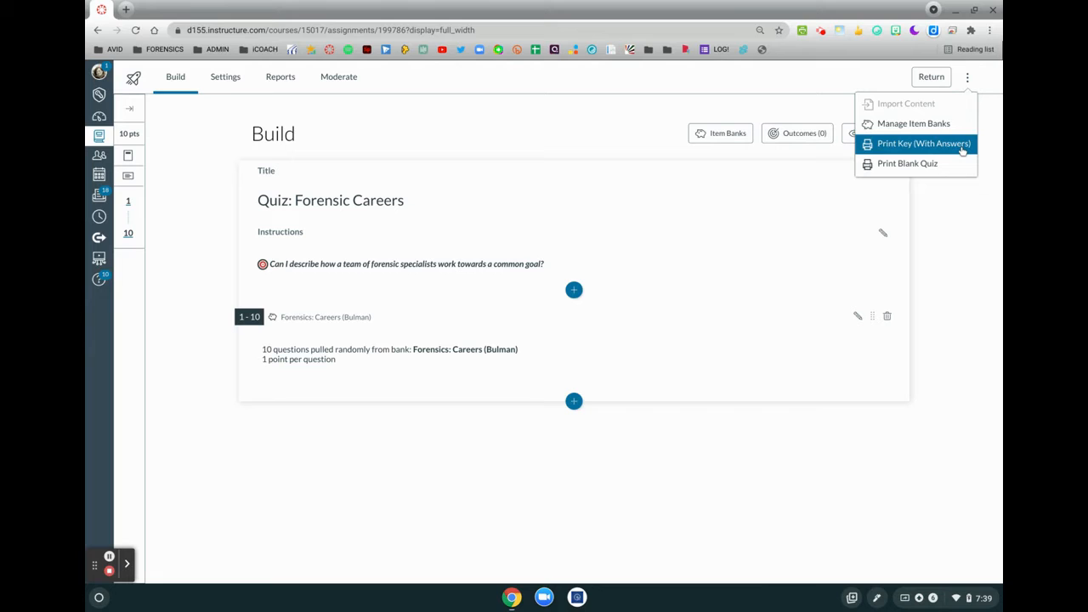
mouse_move(907, 163)
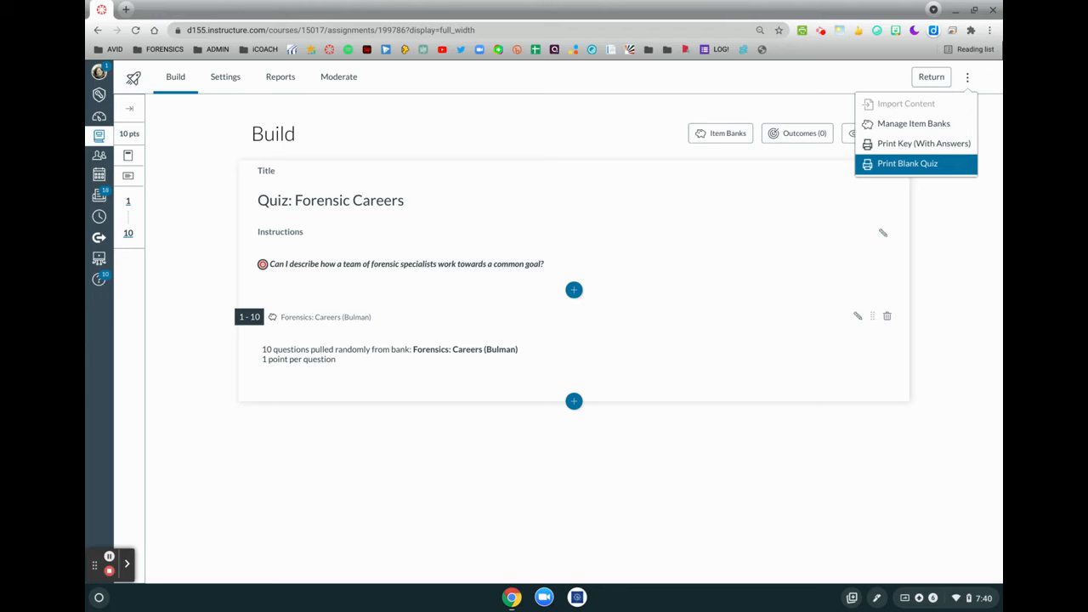
mouse_move(903, 171)
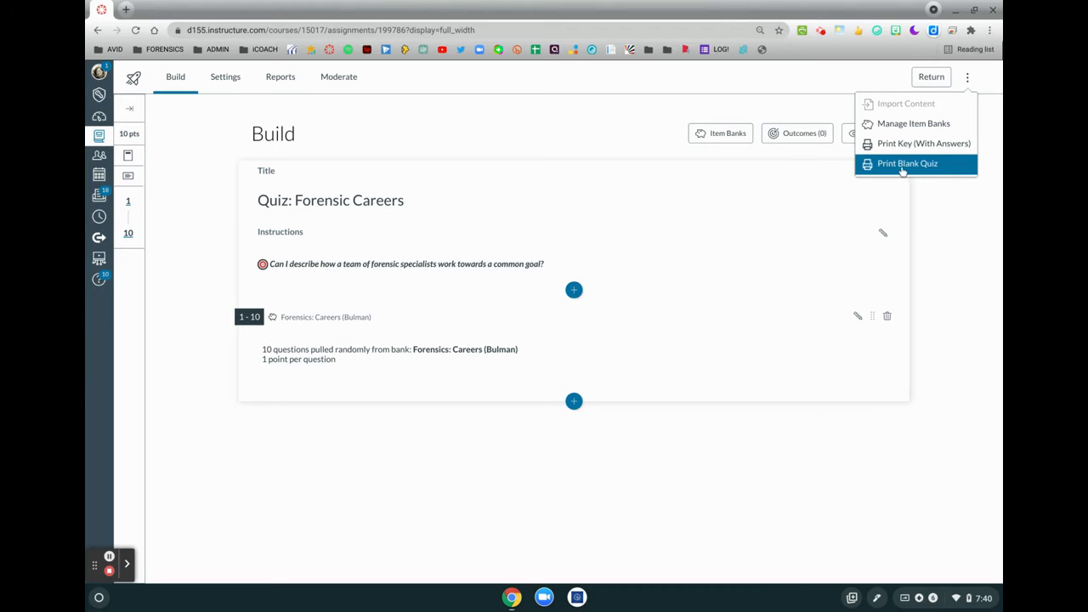
mouse_move(933, 163)
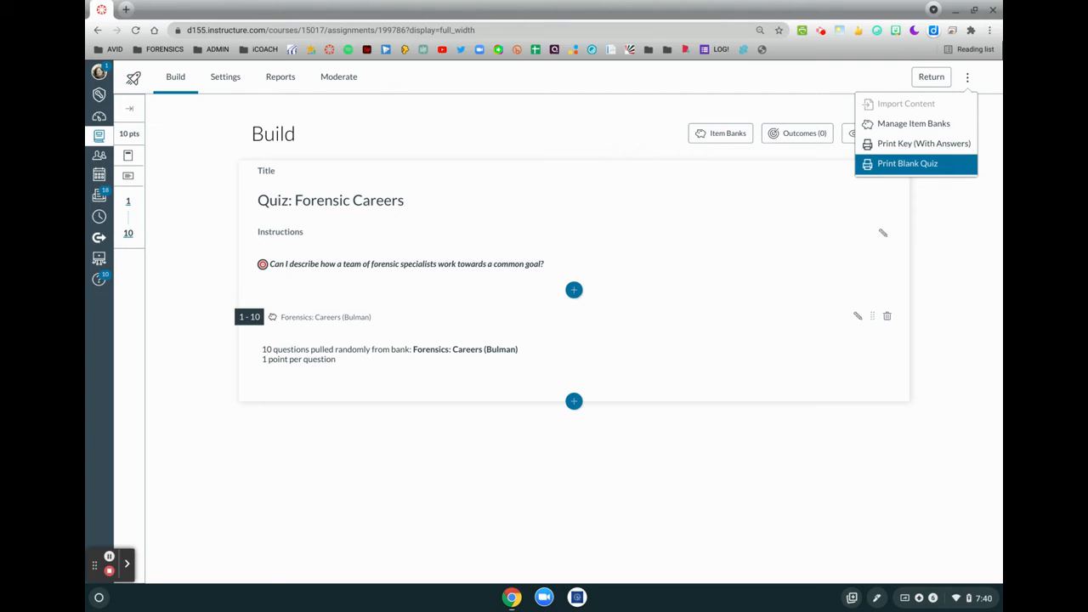
mouse_move(923, 143)
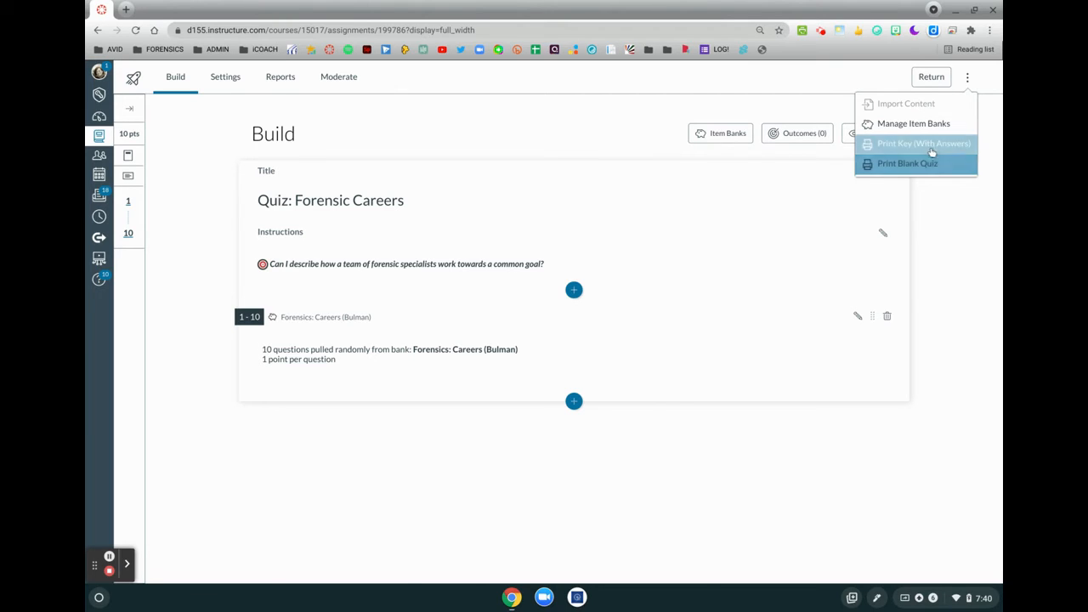
mouse_move(923, 143)
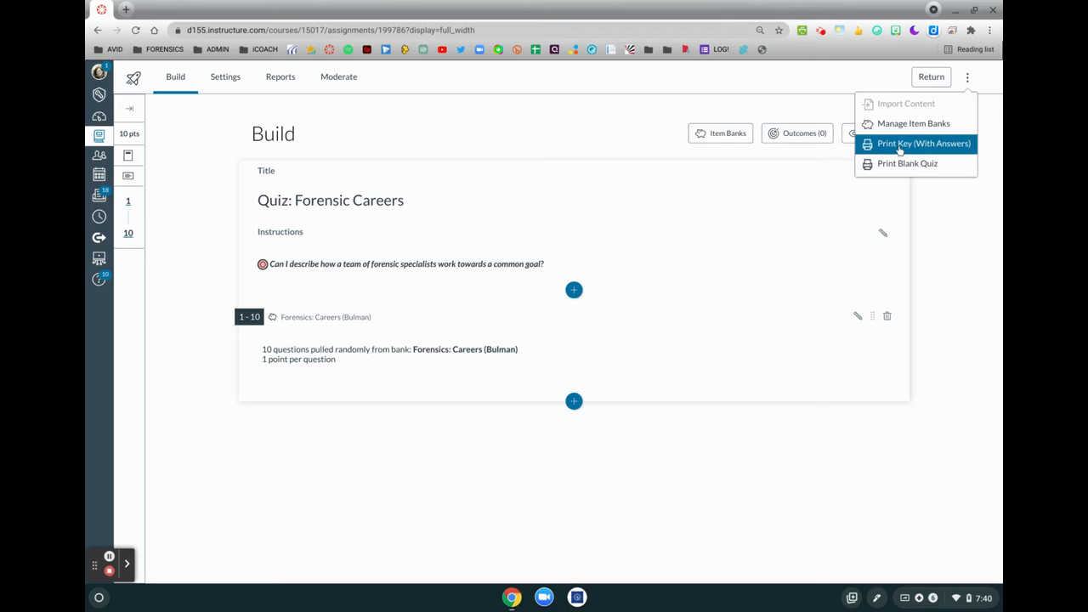
click(924, 143)
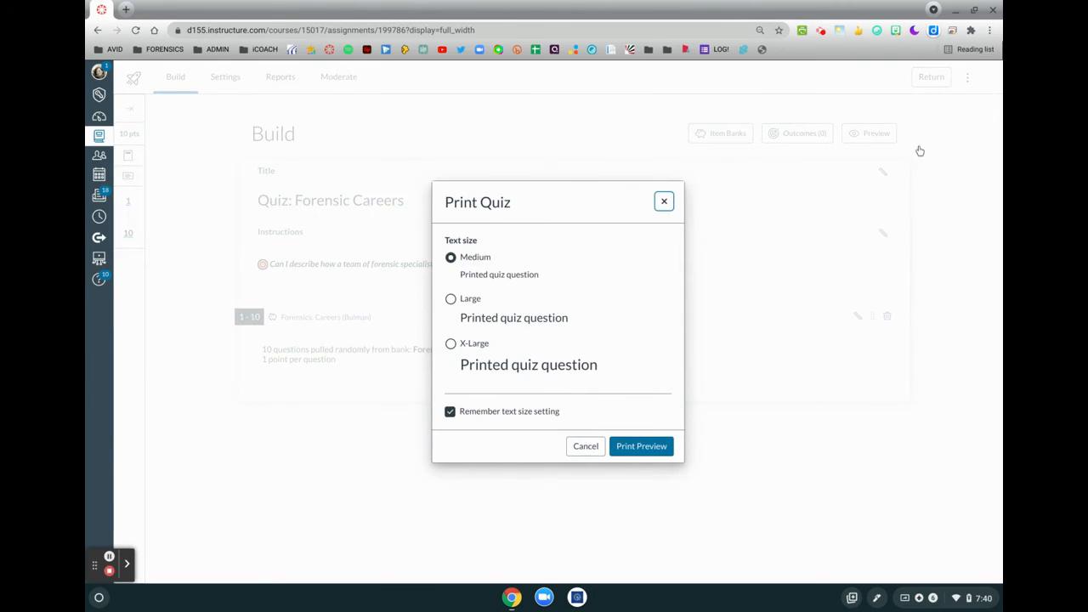
mouse_move(634, 283)
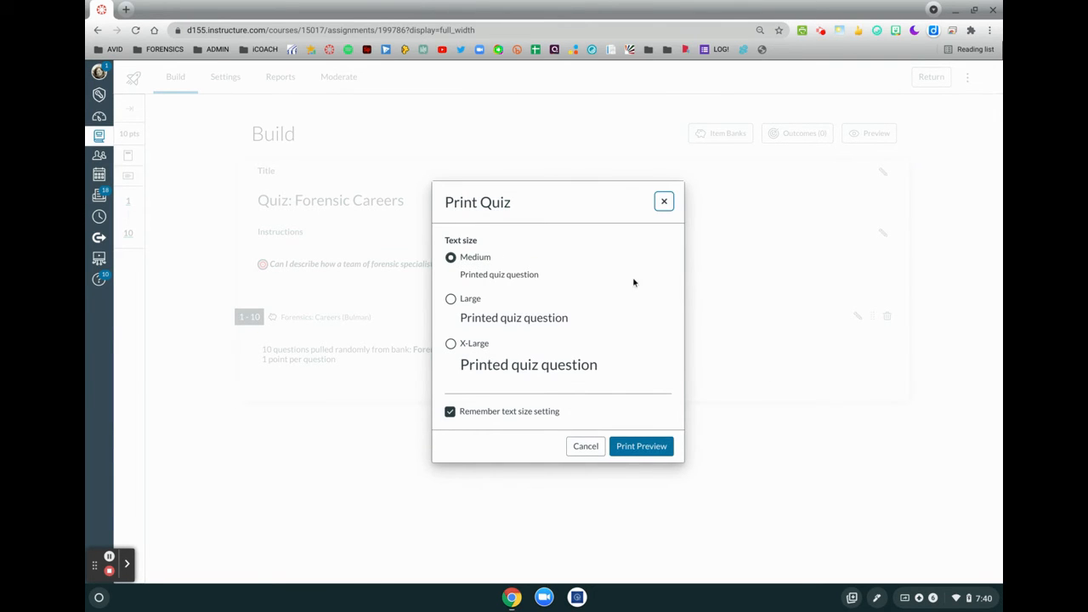
mouse_move(606, 276)
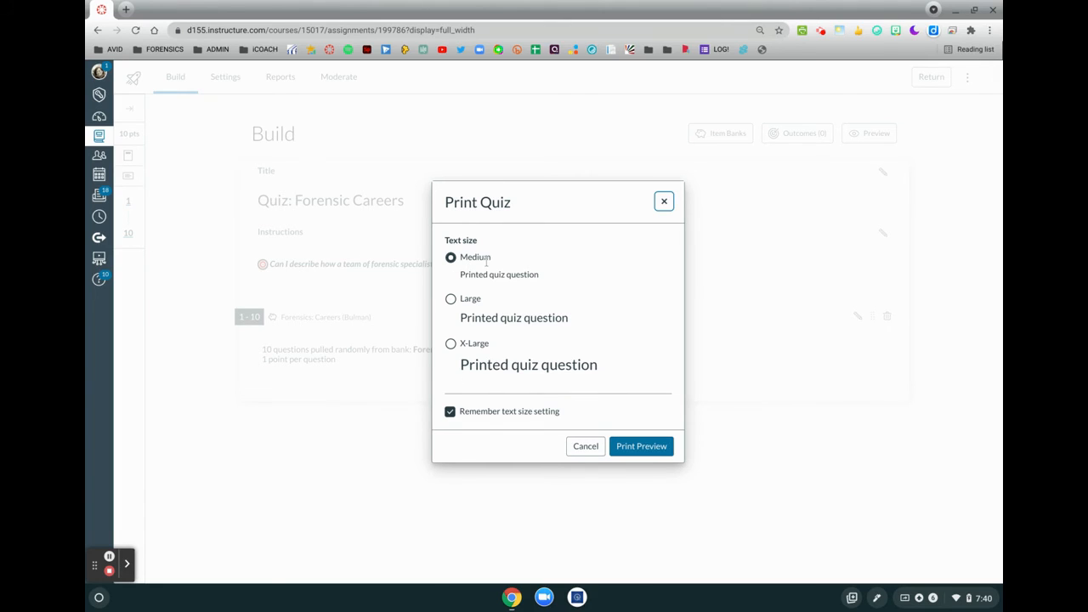
click(641, 445)
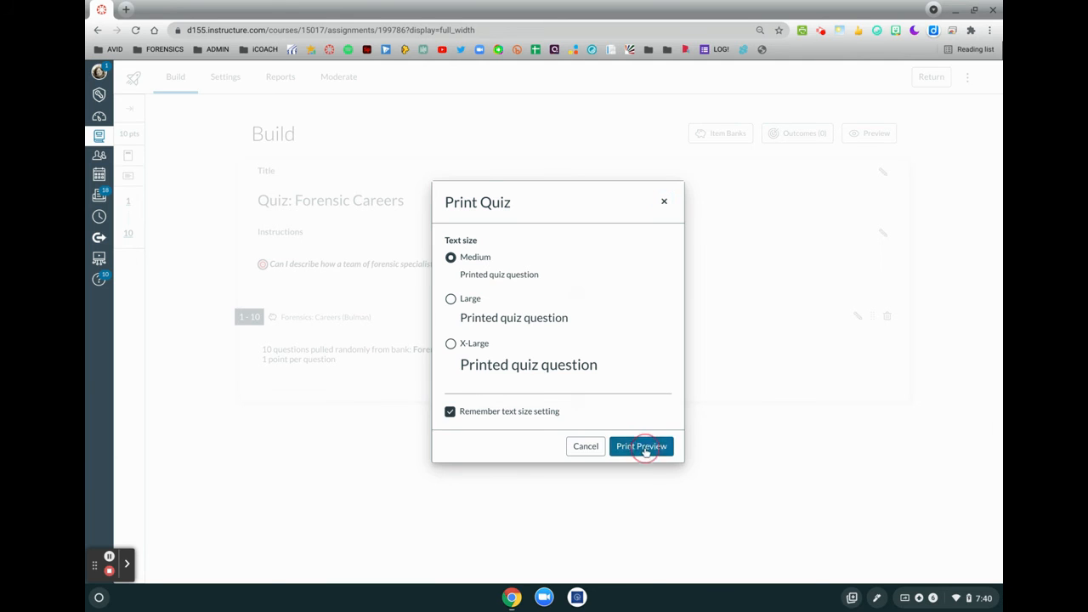
Review the three-sheet answer-key print preview in Chrome's print dialog.
click(641, 446)
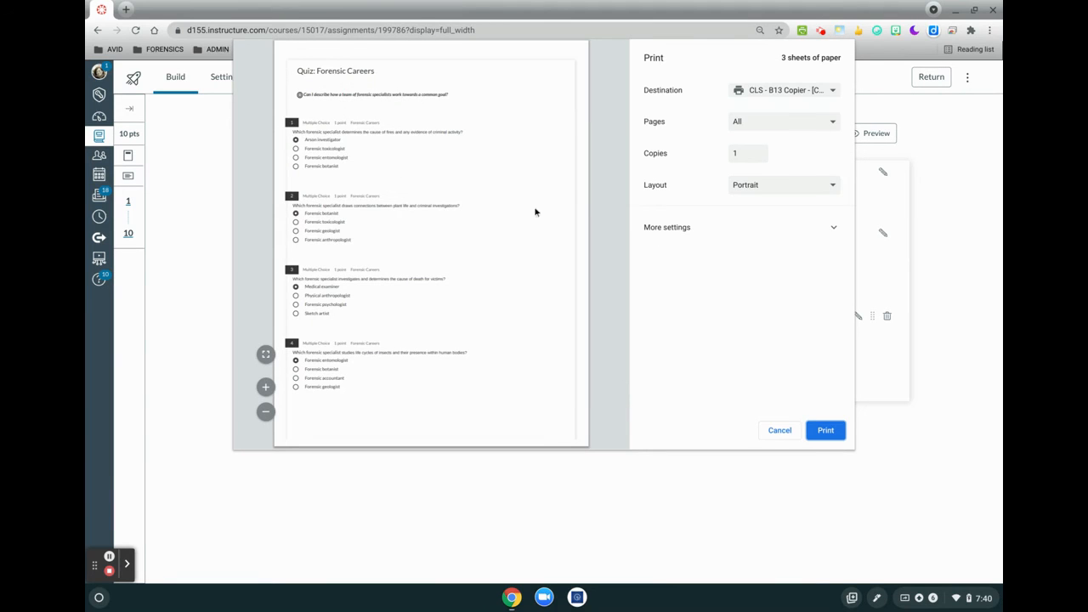
scroll(down, 3)
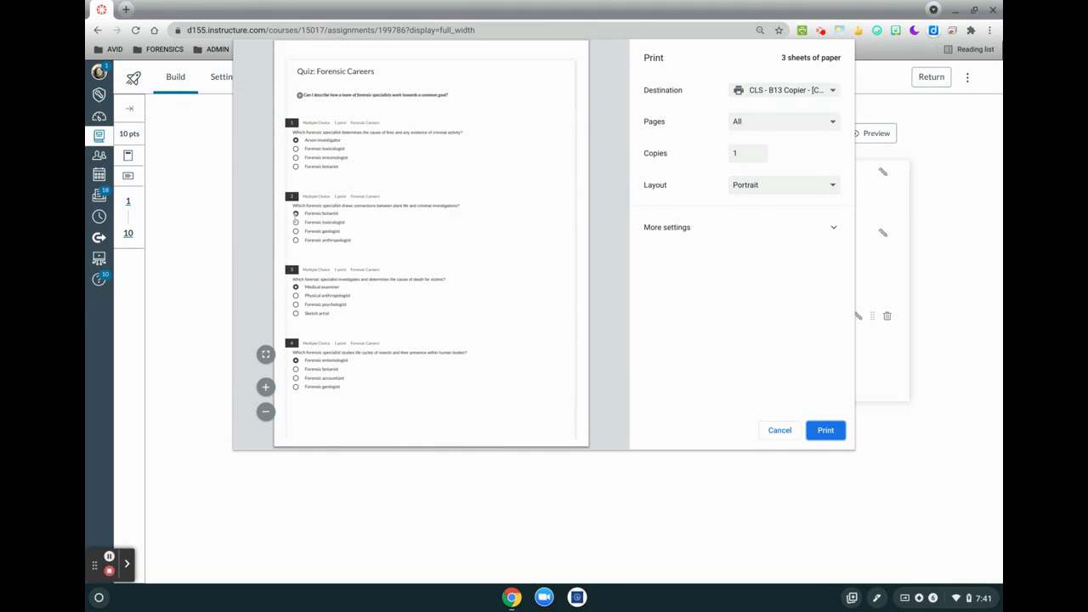
mouse_move(293, 218)
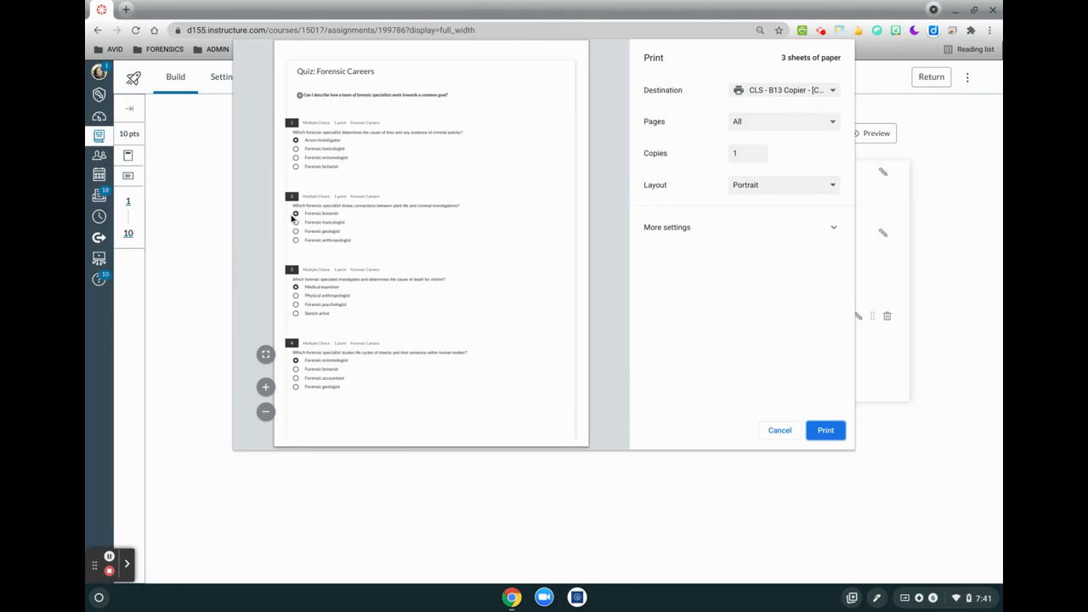
mouse_move(818, 423)
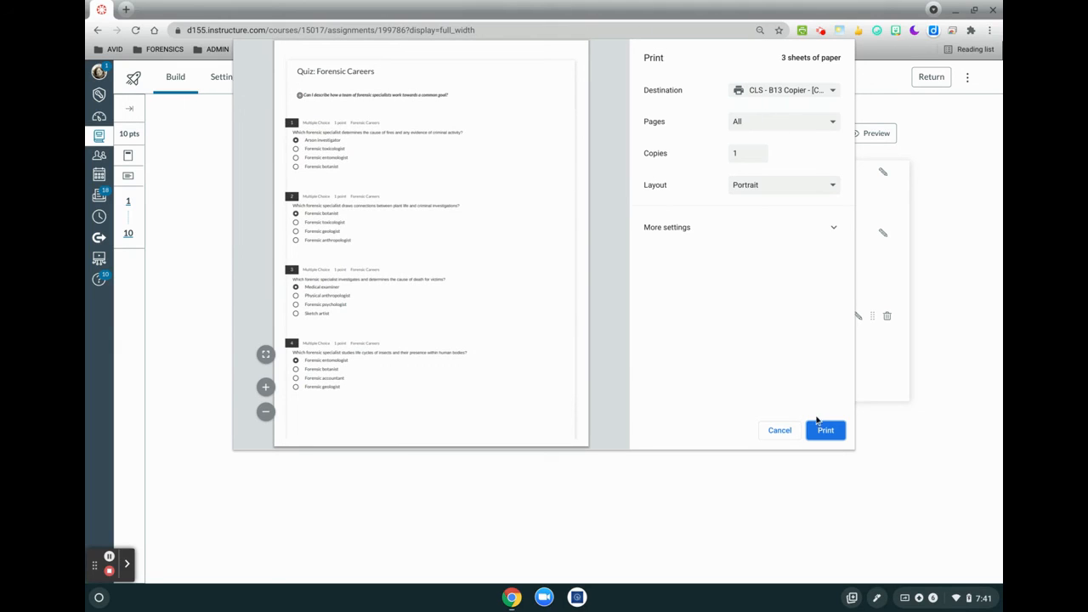